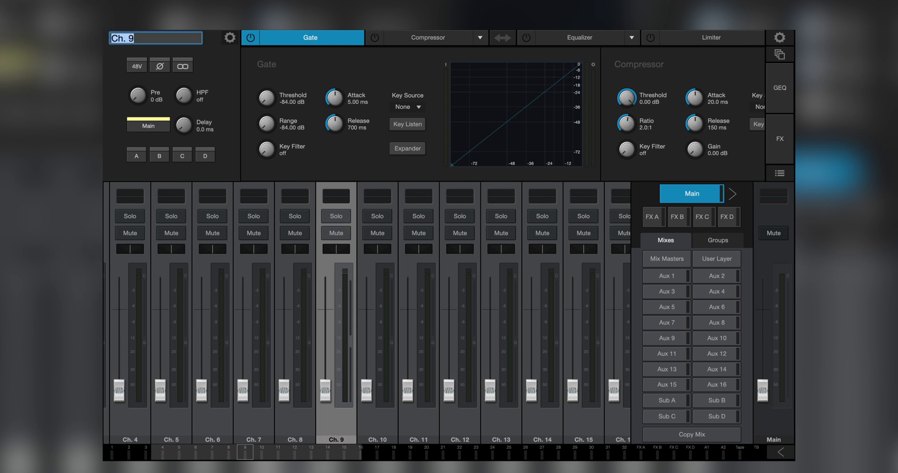
type("Bass")
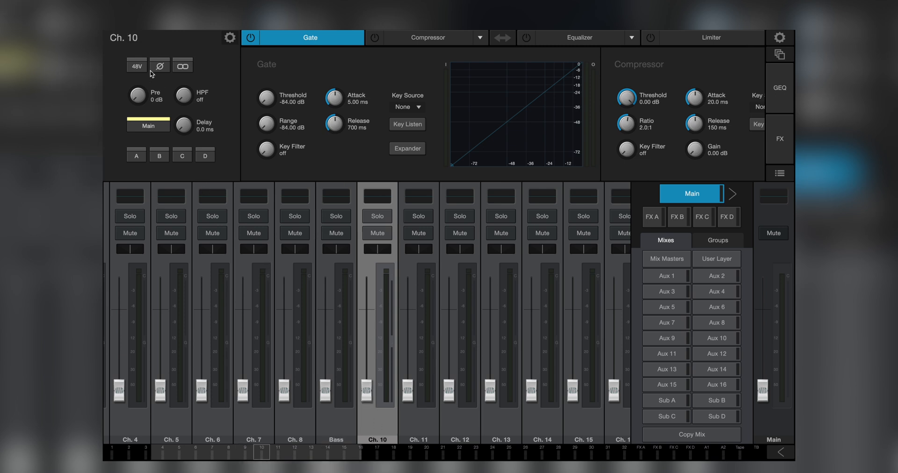
type("GT")
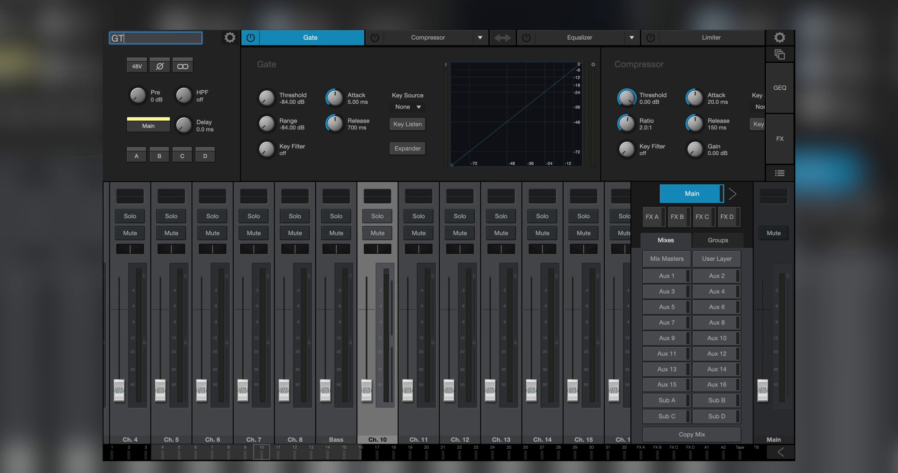